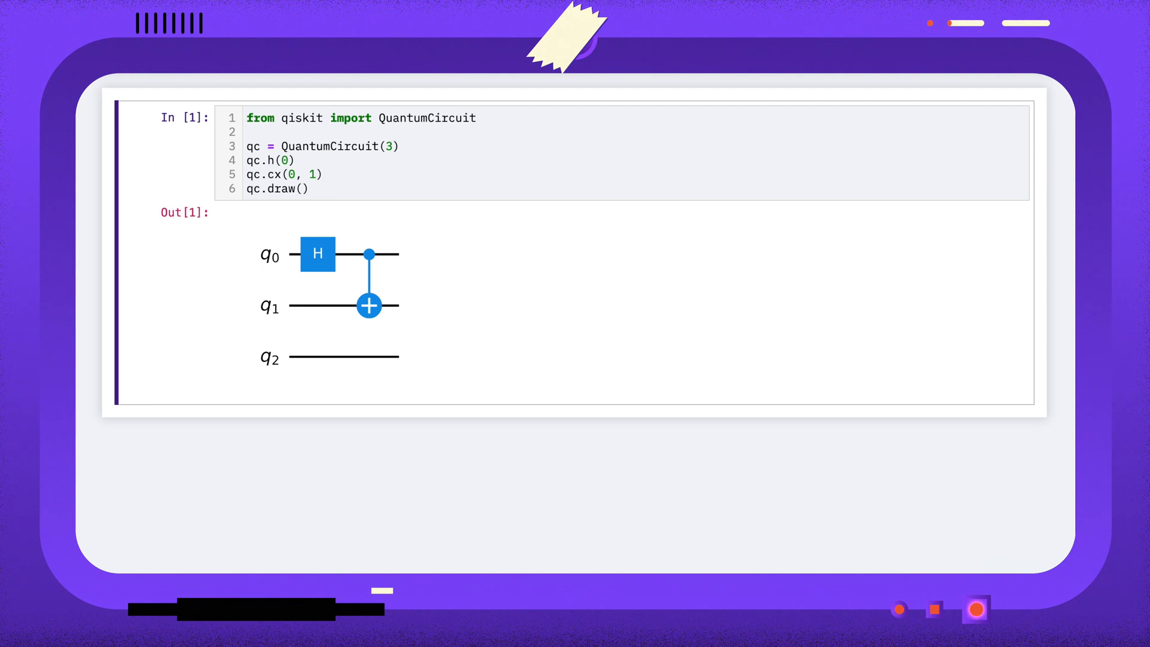
Pop the last qubit from qc.qubits, confirm two remain, then redraw the circuit
{"action": "type", "text": "qc.qubits"}
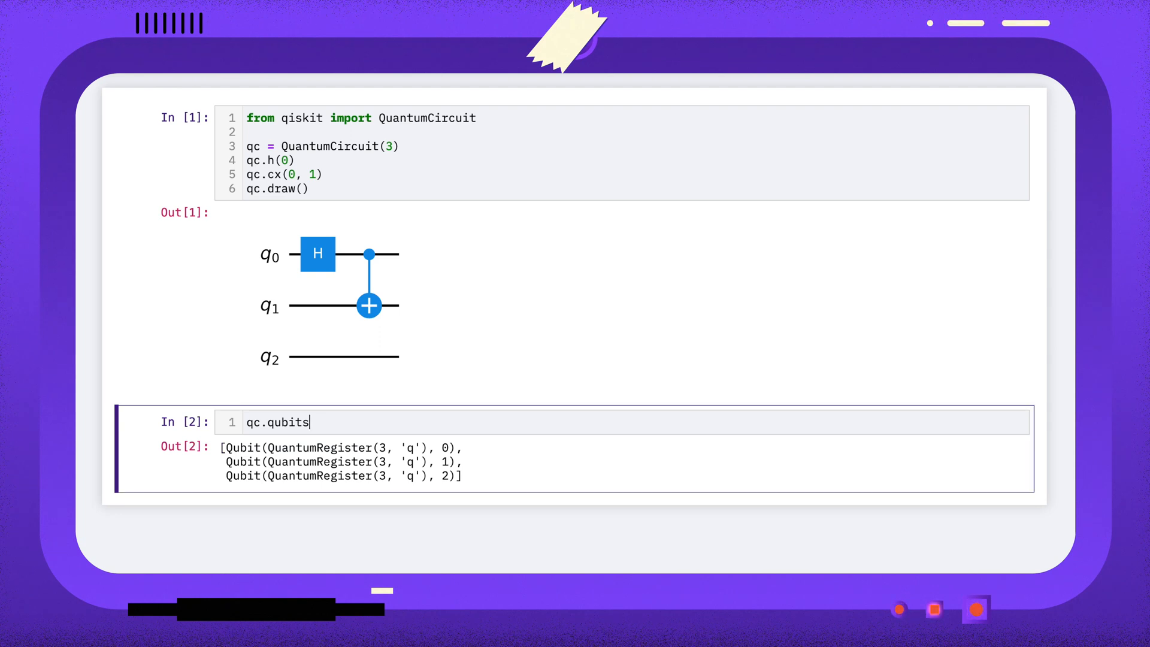
{"action": "type", "text": ".pop"}
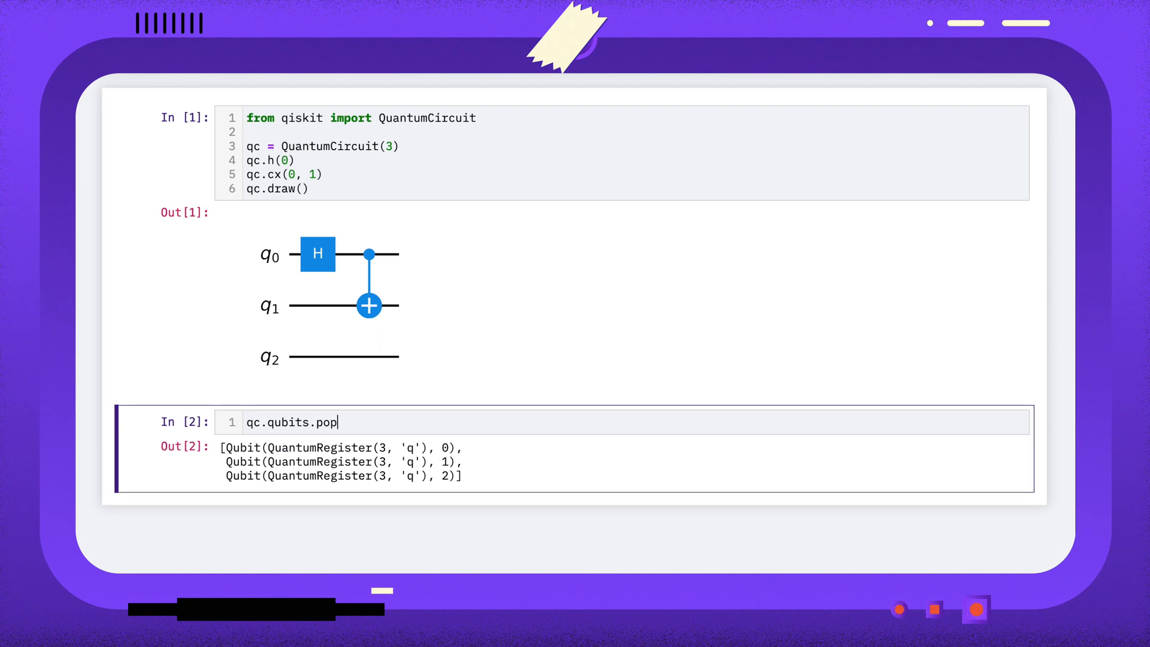
{"action": "type", "text": "()"}
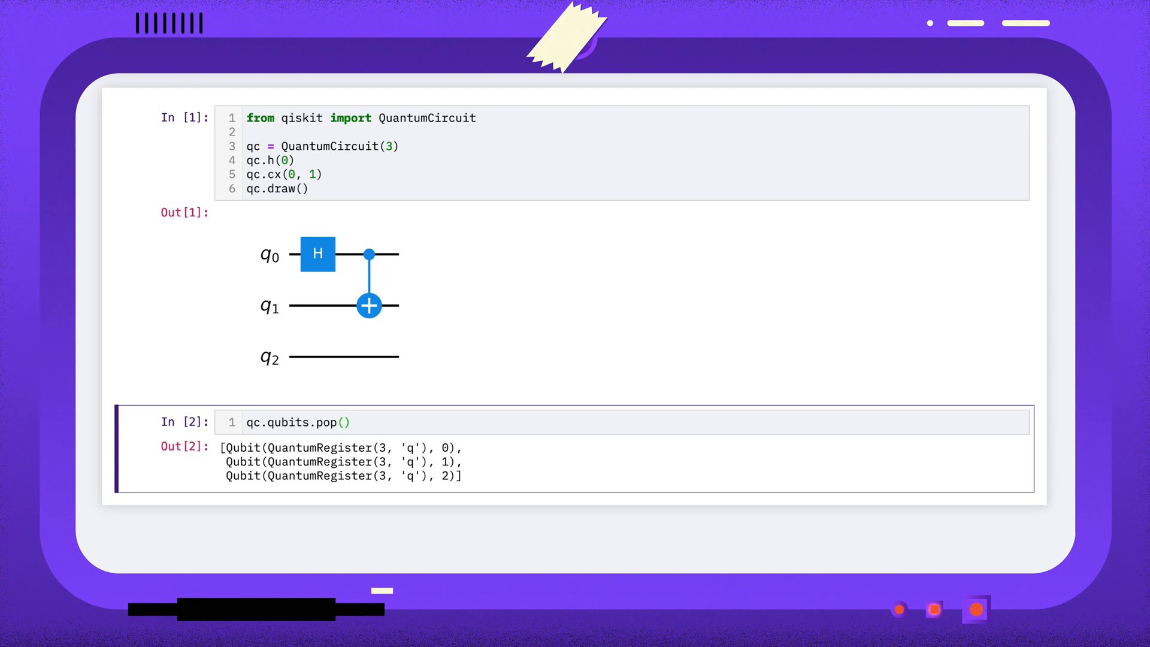
{"action": "type", "text": "2"}
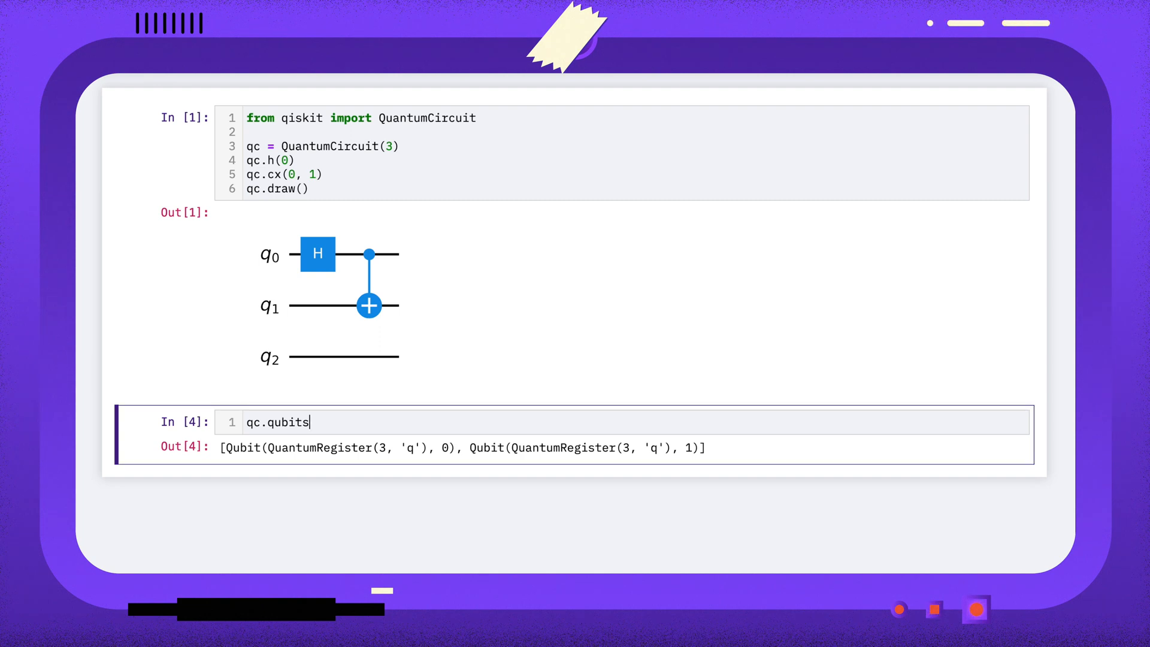
{"action": "type", "text": "qc.dr"}
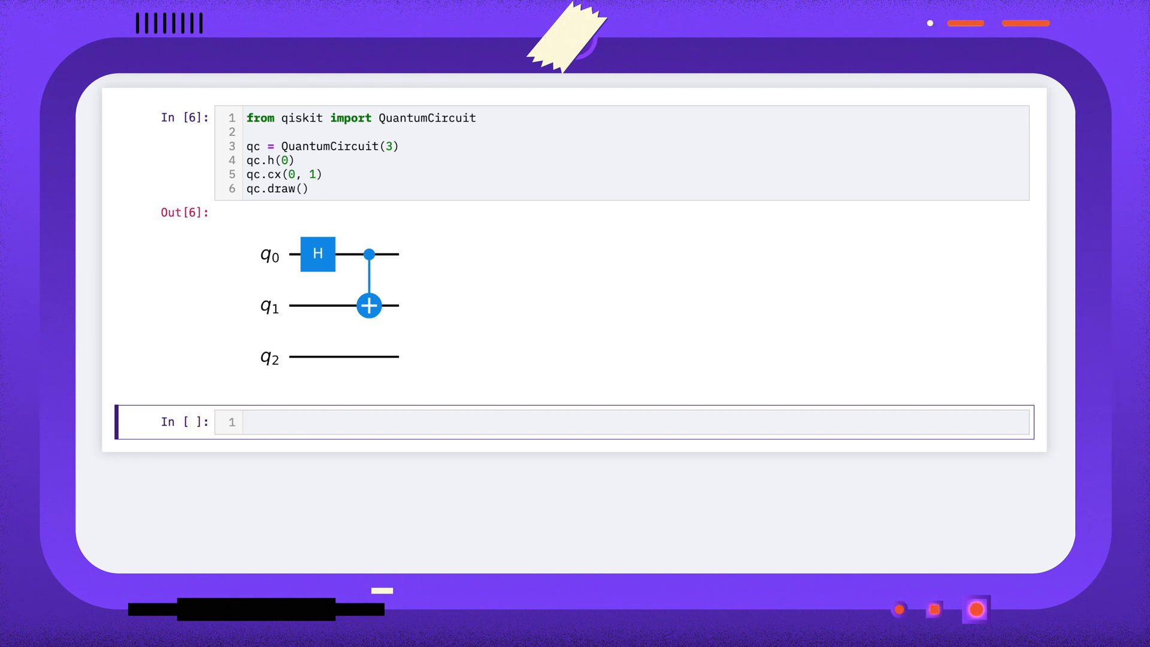
Build gate_count = {qubit: 0 for qubit in qc.qubits} mapping each of the three qubits to 0
{"action": "type", "text": "gate_count = { qubit: 0 for qub"}
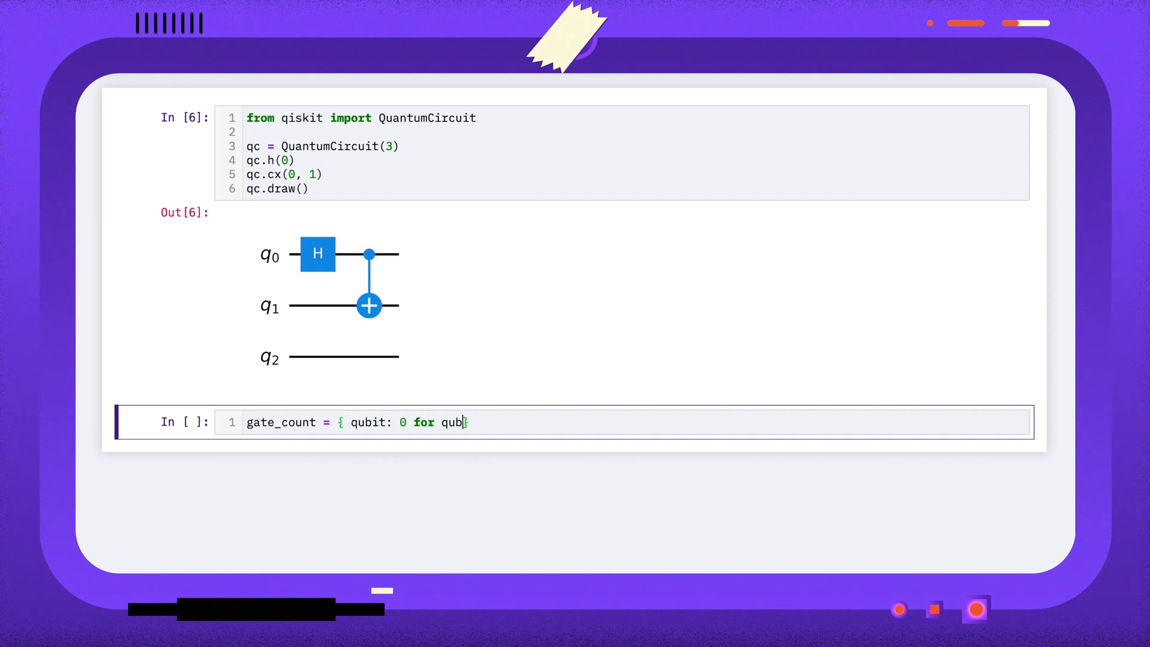
{"action": "type", "text": "it in qc.qubits"}
{"action": "type", "text": "gate_count"}
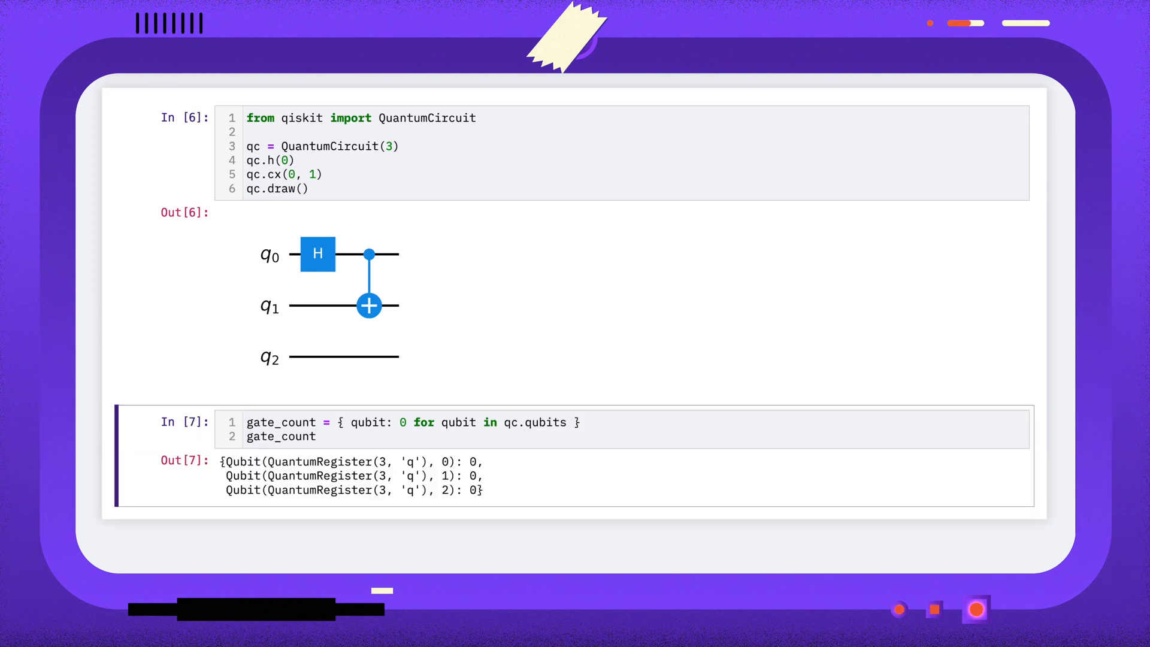
Evaluate qc.data and qc.data[0].qubits, then start a for loop over the gates
{"action": "type", "text": "qc.data"}
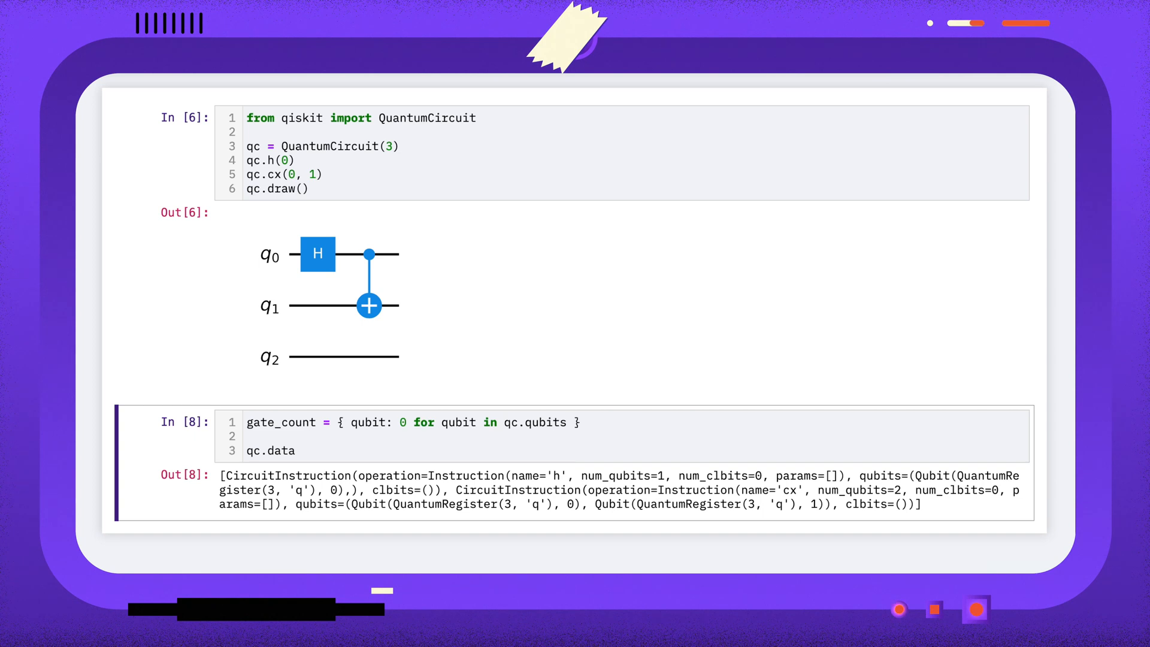
{"action": "type", "text": "[]"}
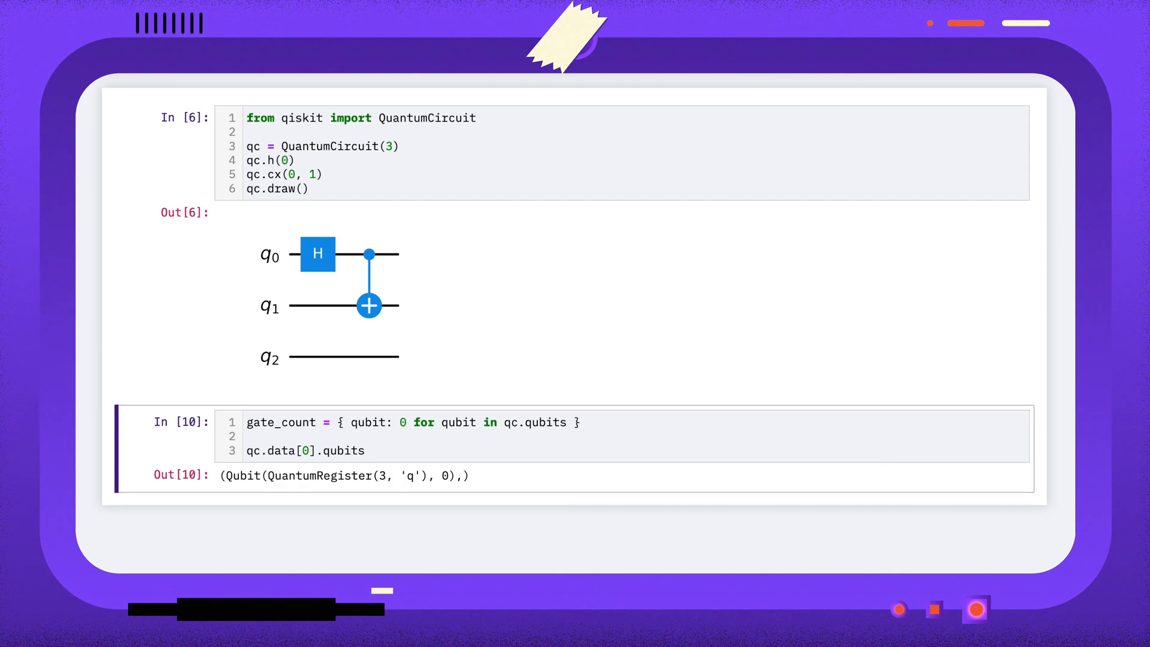
{"action": "type", "text": "for gate in q"}
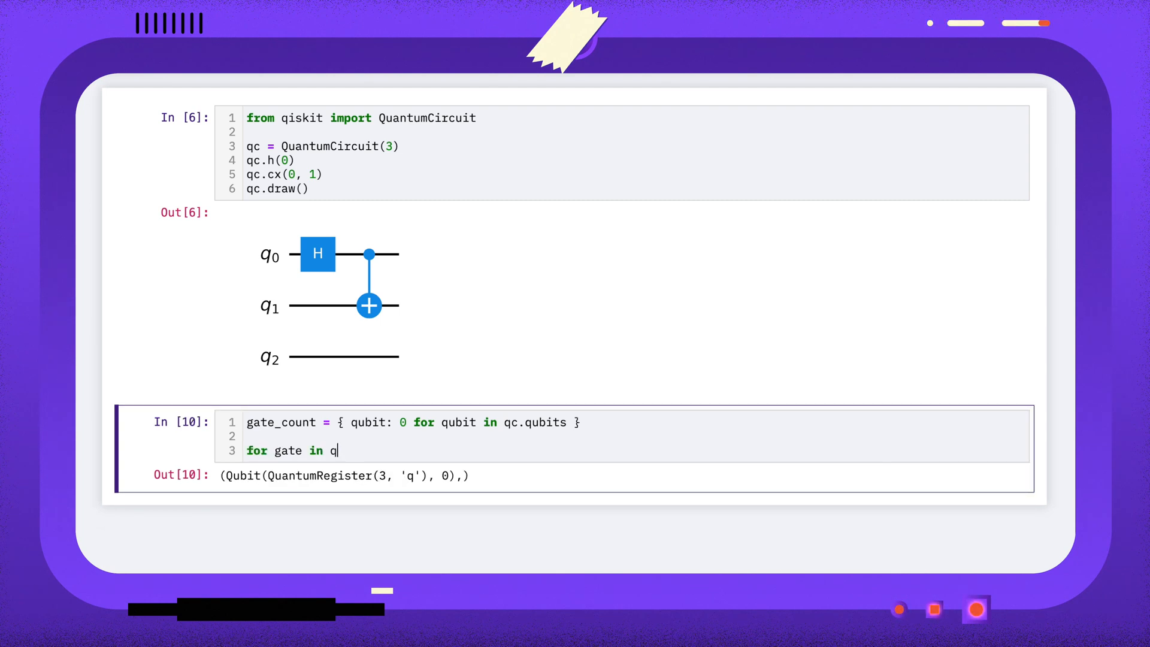
Define count_gates looping over qc.data and each gate's qubits, yielding counts 2, 1, 0
{"action": "type", "text": "c.data:"}
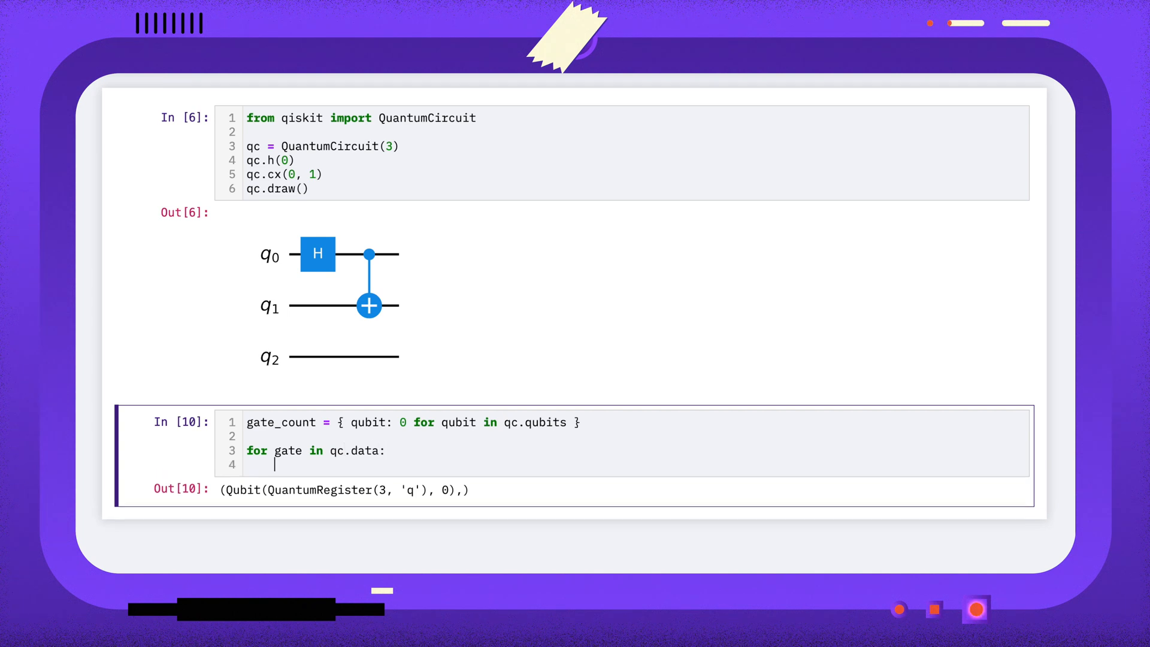
{"action": "type", "text": "for qubit in g"}
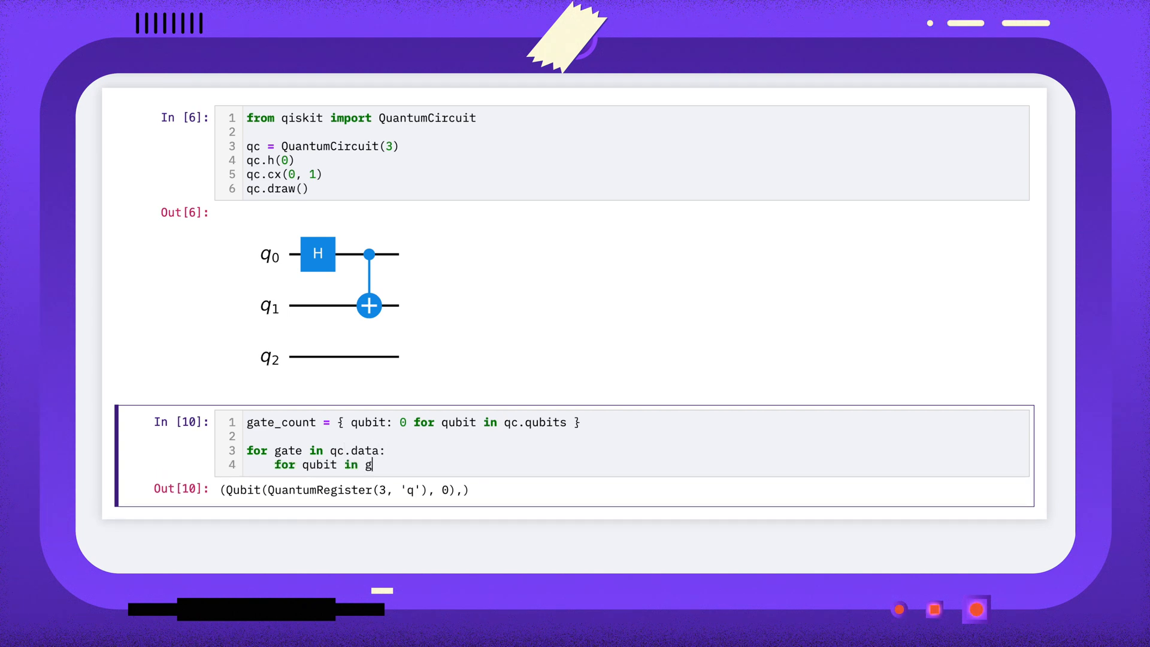
{"action": "type", "text": "ate.qubits:"}
{"action": "type", "text": "gate_count[qubit] += 1"}
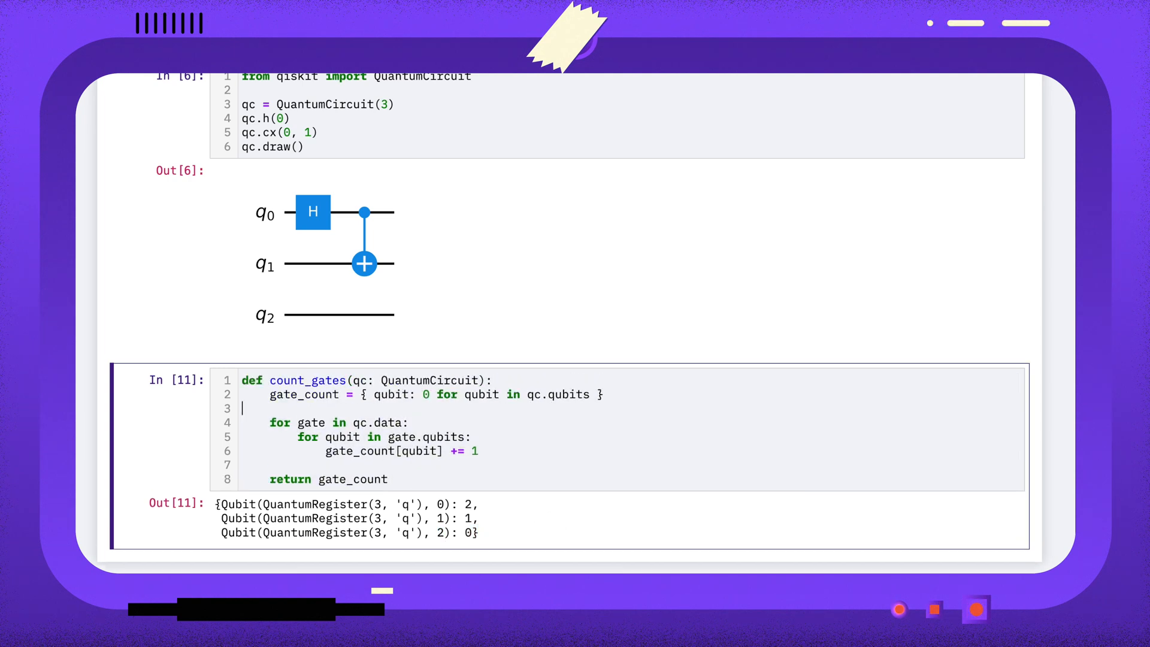
Define remove_unused_wires using count_gates(qc) to remove zero-count qubits
{"action": "type", "text": "def"}
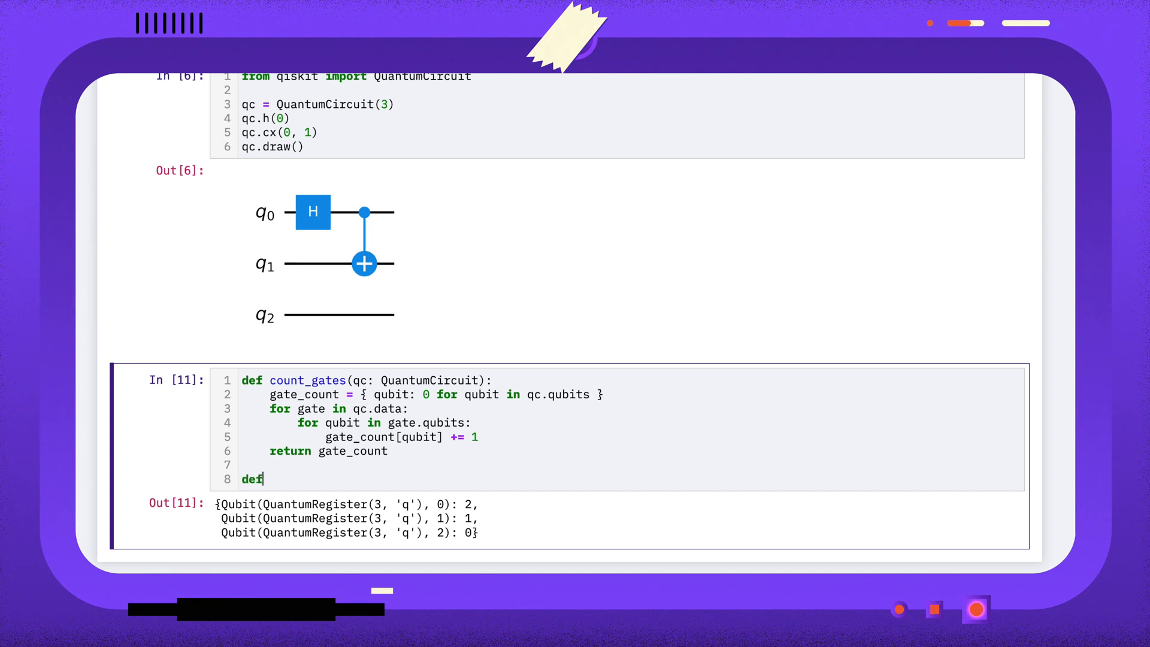
{"action": "type", "text": "remove"}
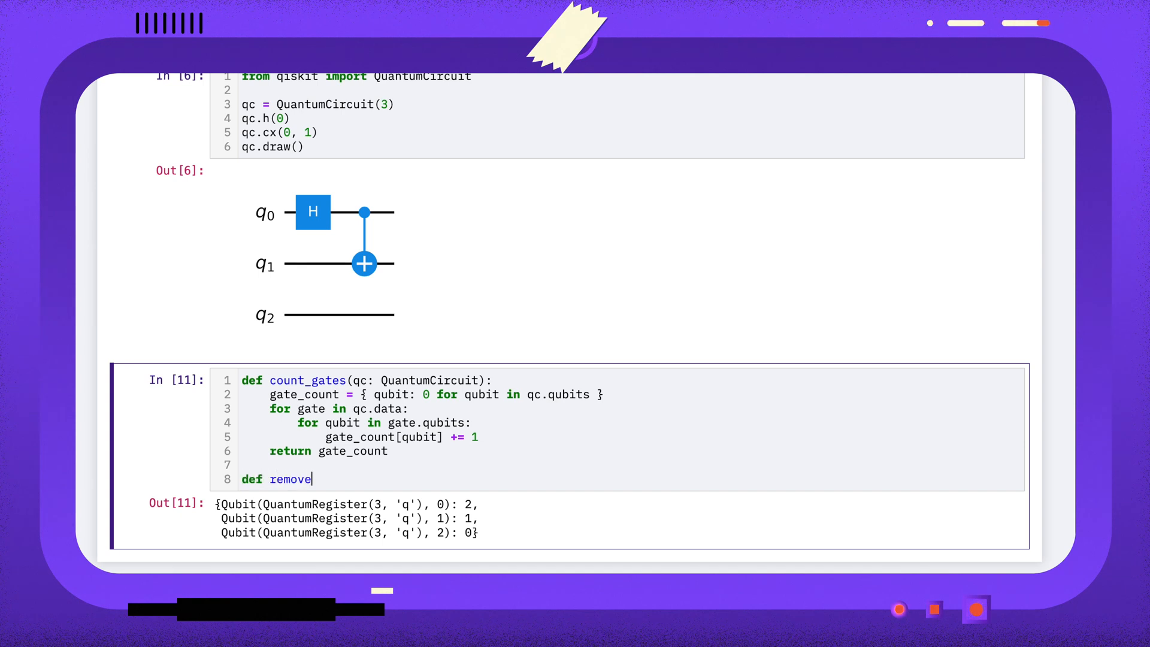
{"action": "type", "text": "_unused_wit"}
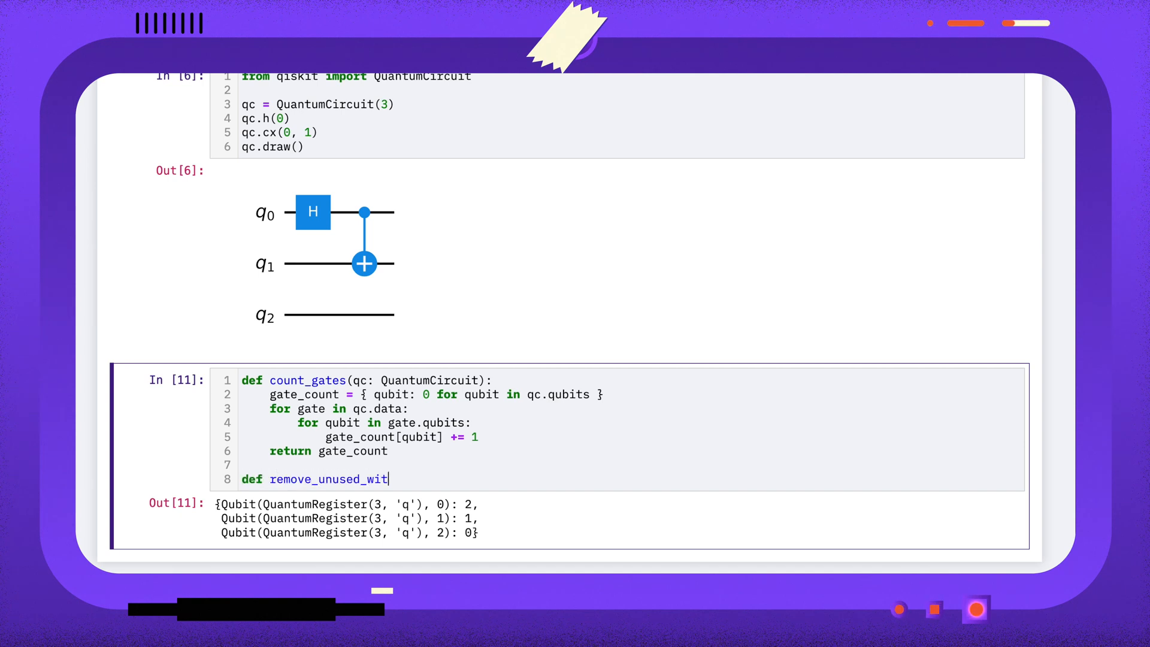
{"action": "type", "text": "res()"}
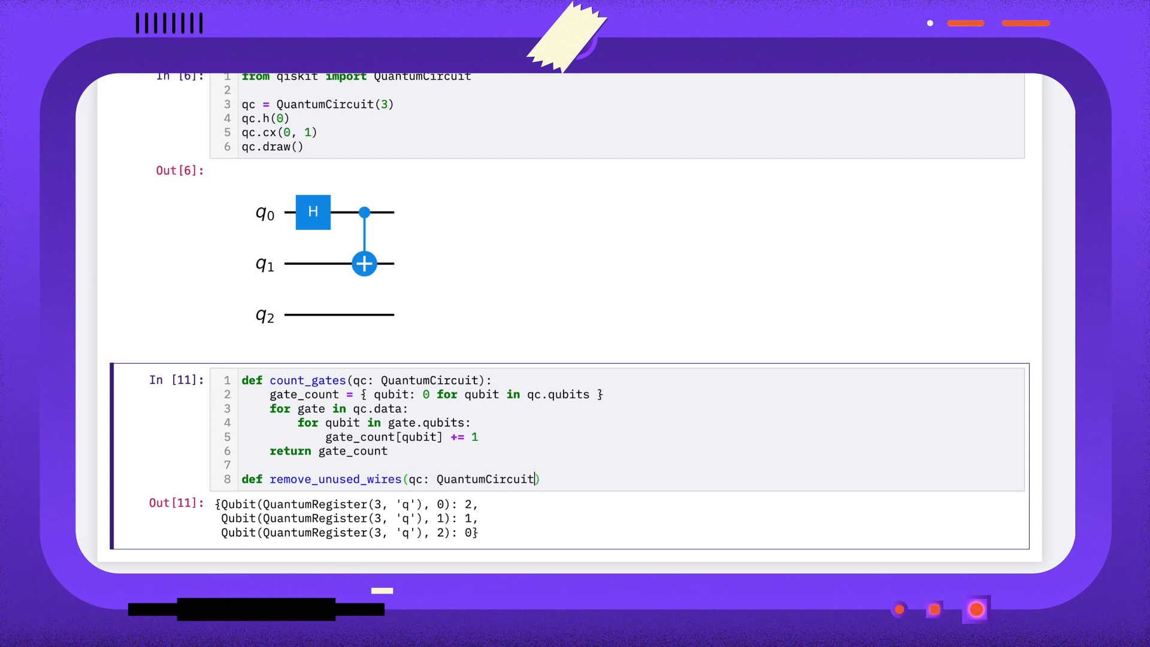
{"action": "type", "text": "gate_count = count_gates(qc)"}
{"action": "type", "text": "qc.qubits"}
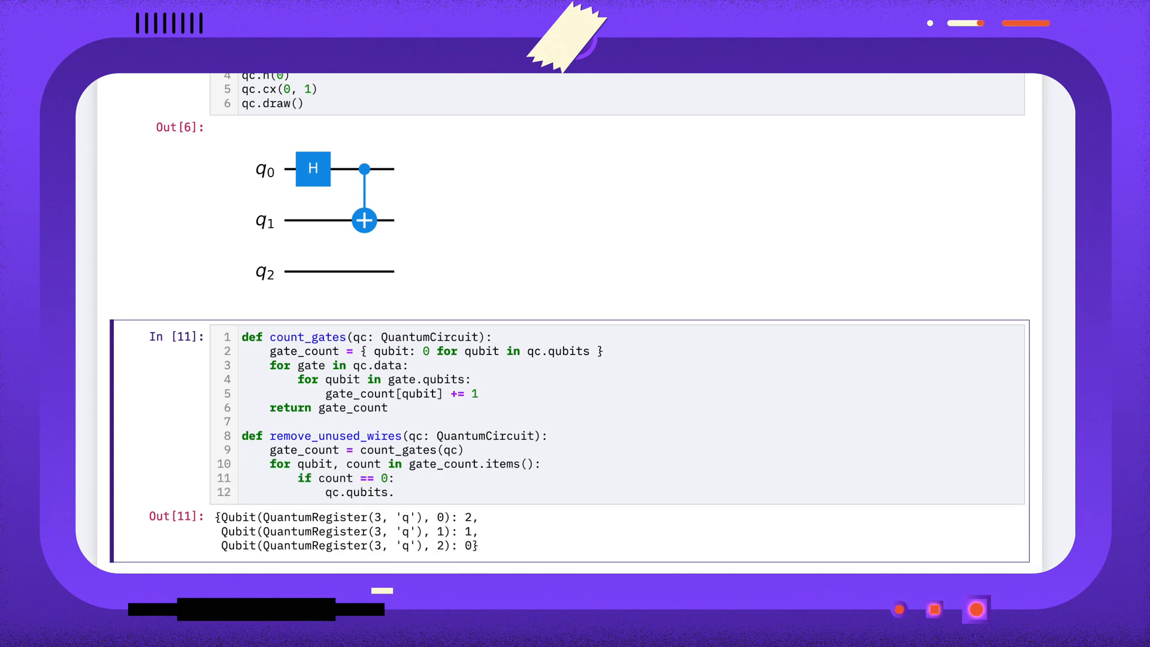
{"action": "type", "text": ".remove(qubit)"}
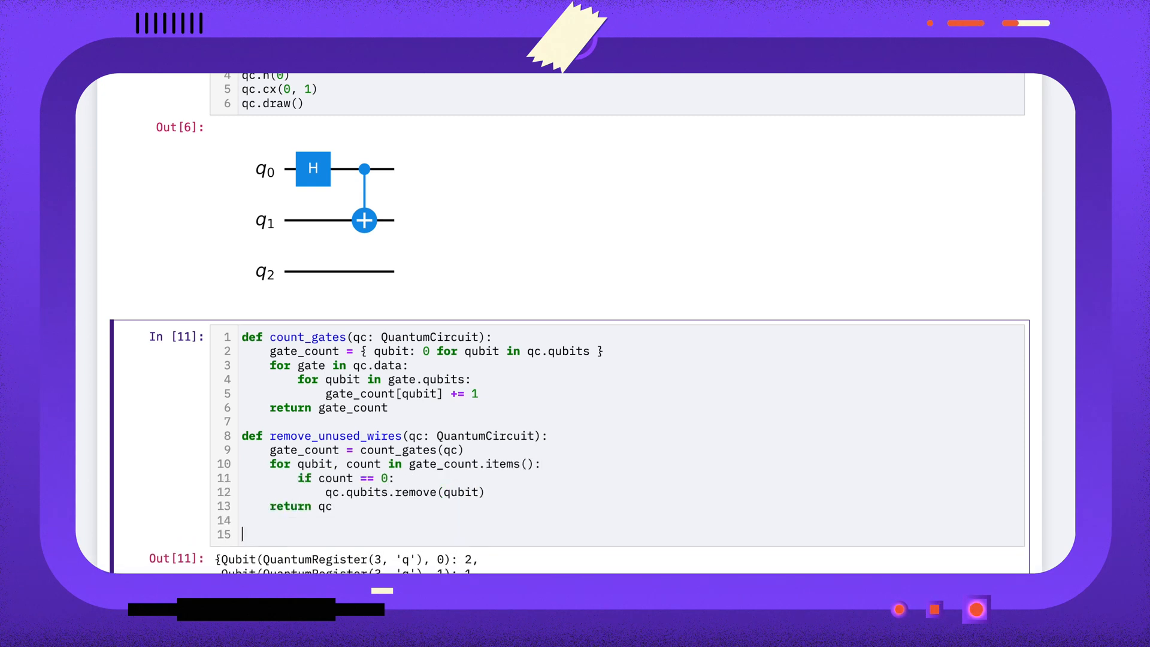
Run remove_unused_wires(qc).draw() to show the circuit with only q0 and q1
{"action": "type", "text": "remove_unused_wires(qc).draw()"}
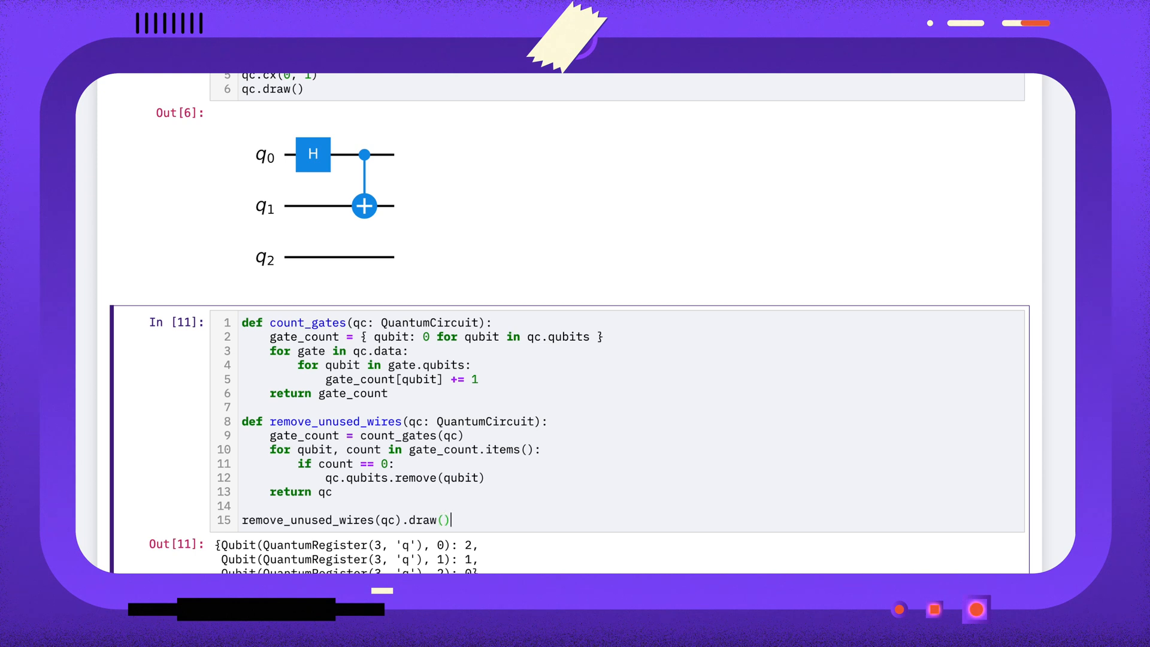
{"action": "key", "text": "shift+enter"}
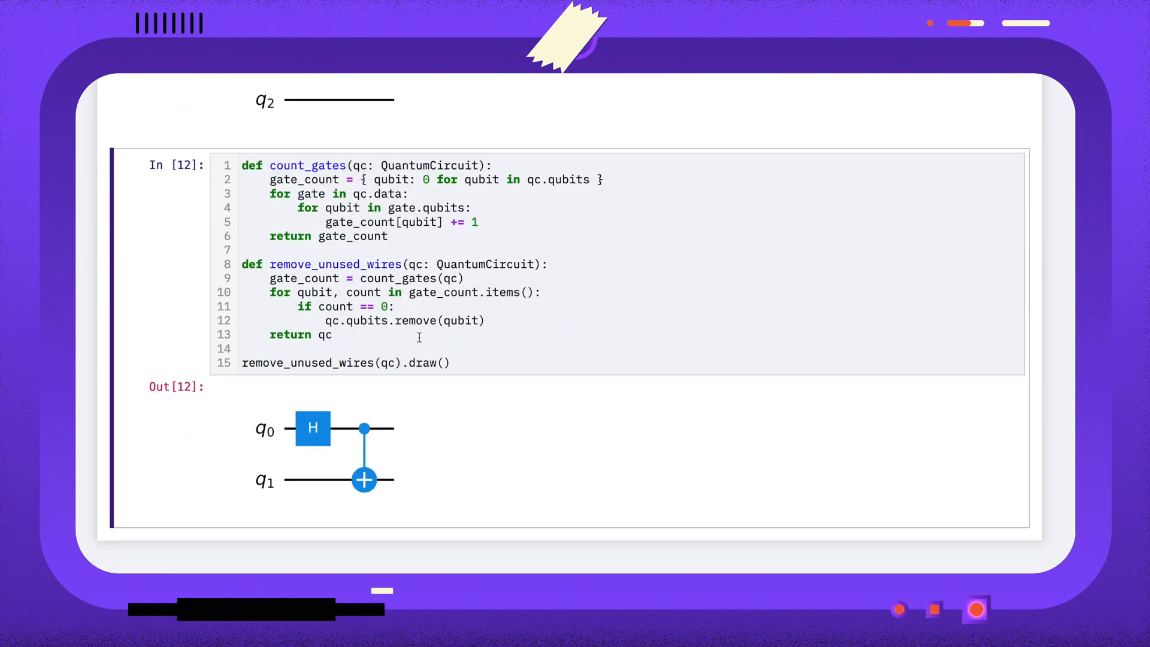